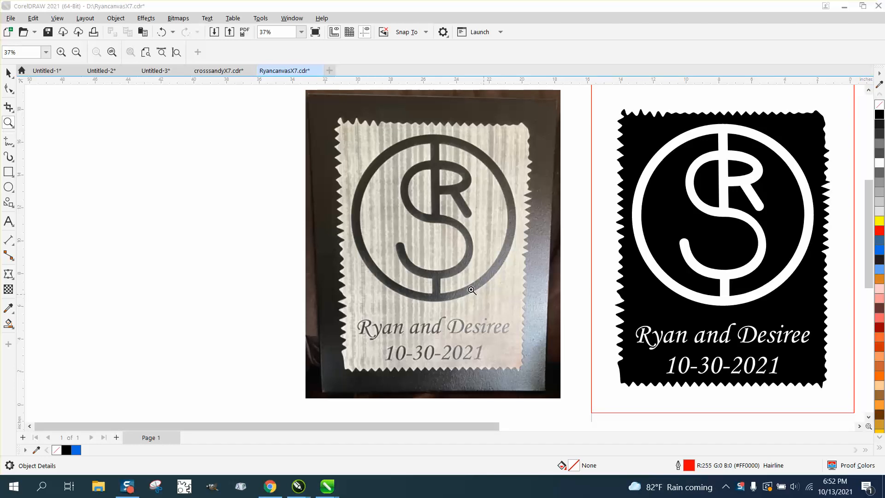
pyautogui.moveTo(448, 120)
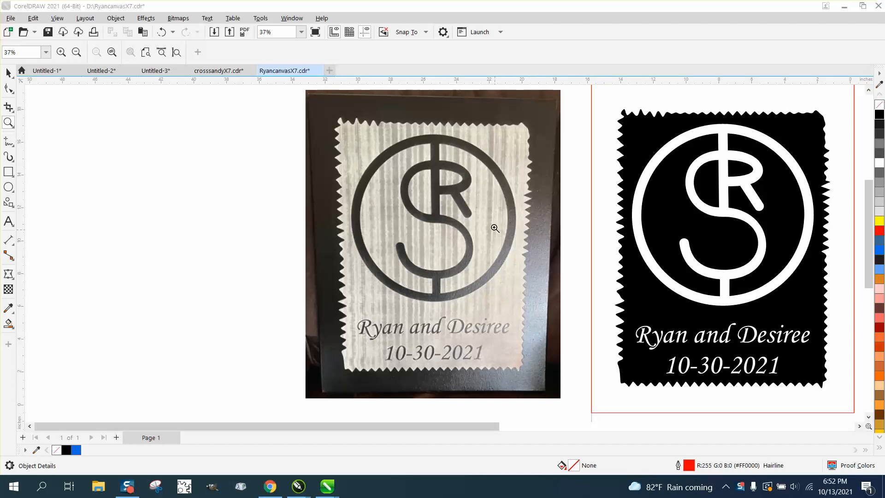
pyautogui.moveTo(366, 156)
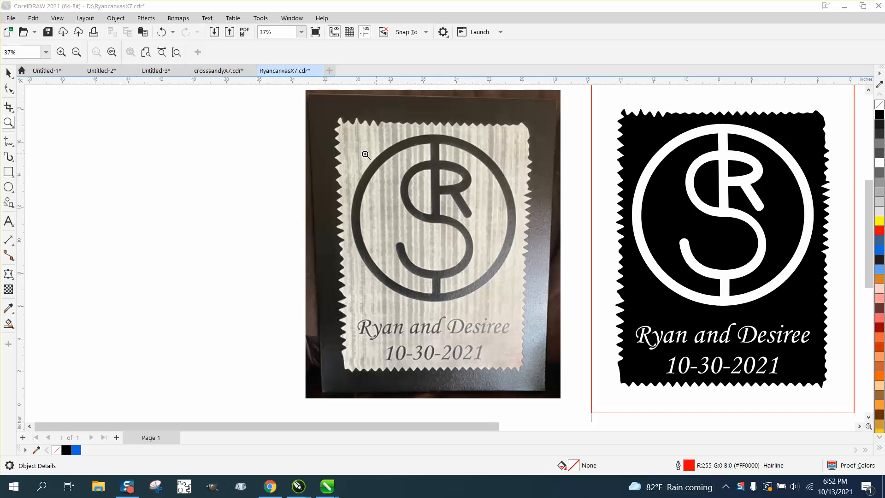
pyautogui.moveTo(360, 136)
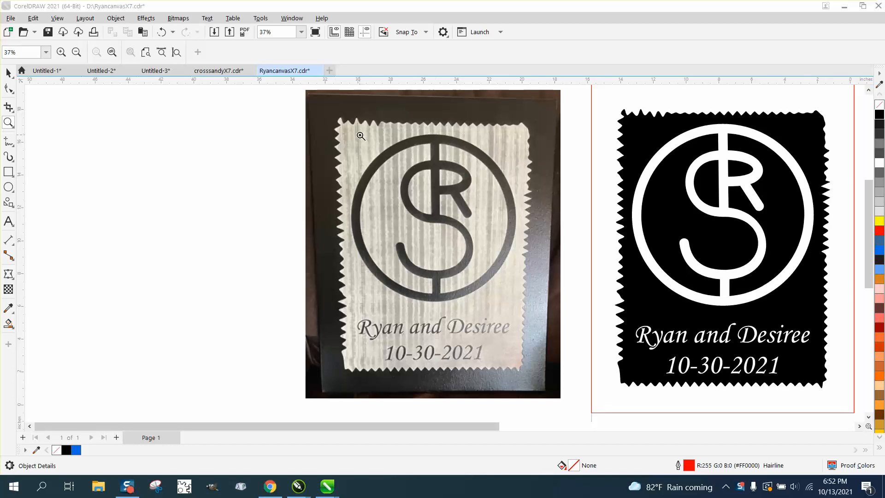
pyautogui.moveTo(445, 141)
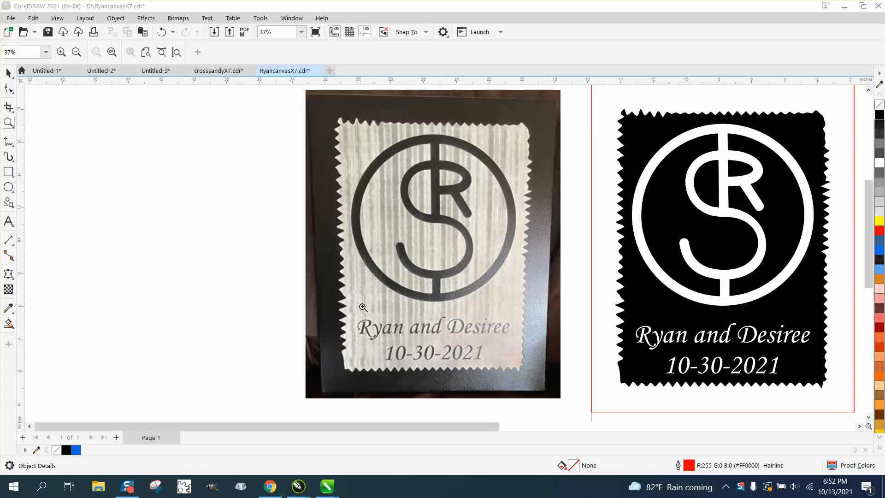
pyautogui.moveTo(314, 270)
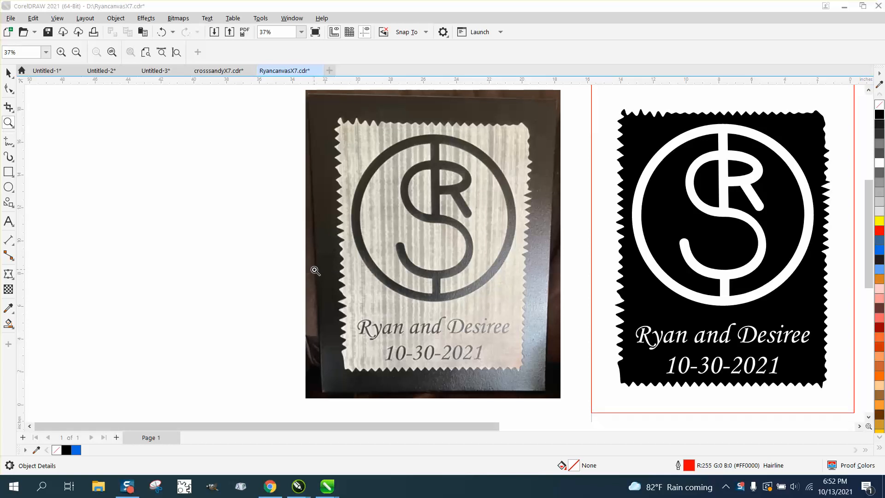
pyautogui.moveTo(307, 204)
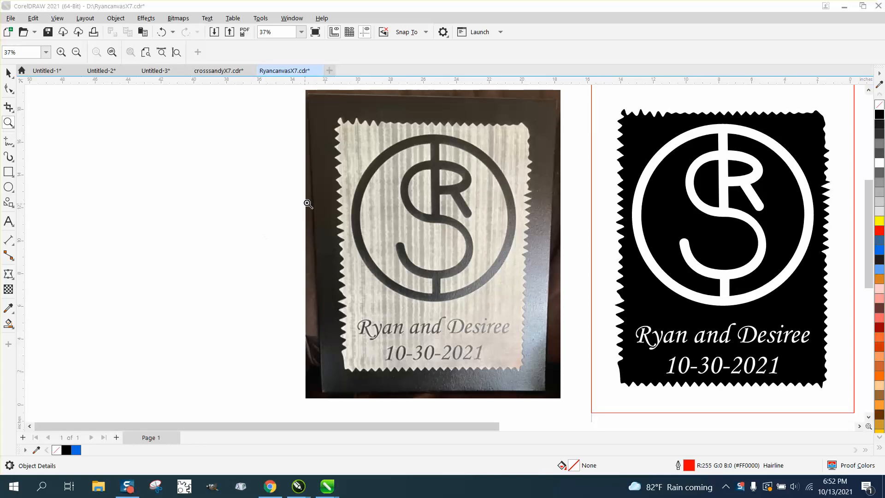
pyautogui.moveTo(364, 136)
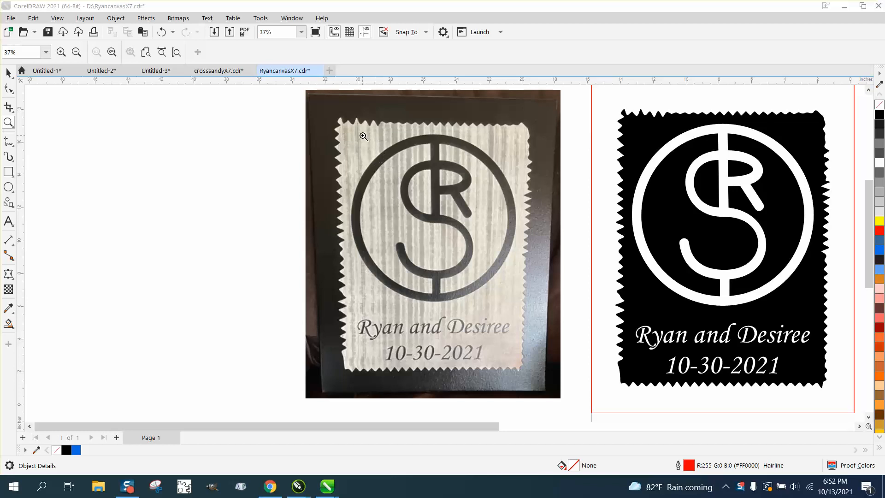
pyautogui.moveTo(521, 247)
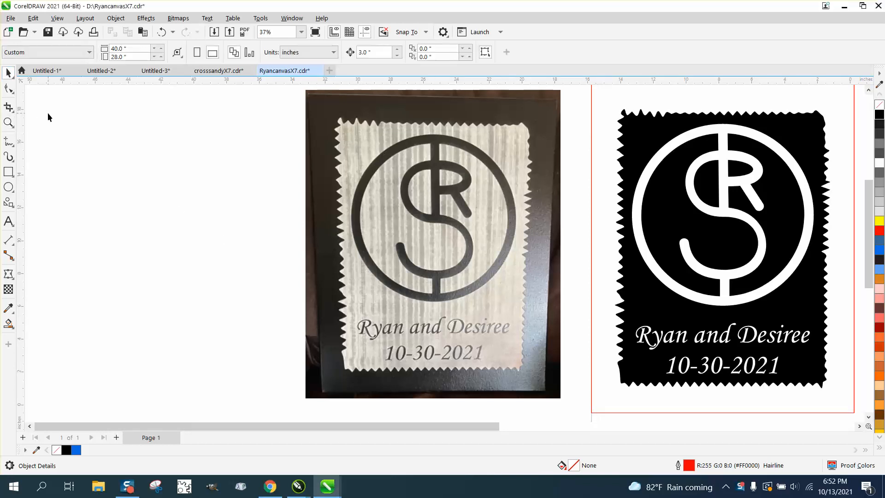
# - Fill a rectangle yellow and send it to the back, behind the black monogram design
pyautogui.scroll(-3)
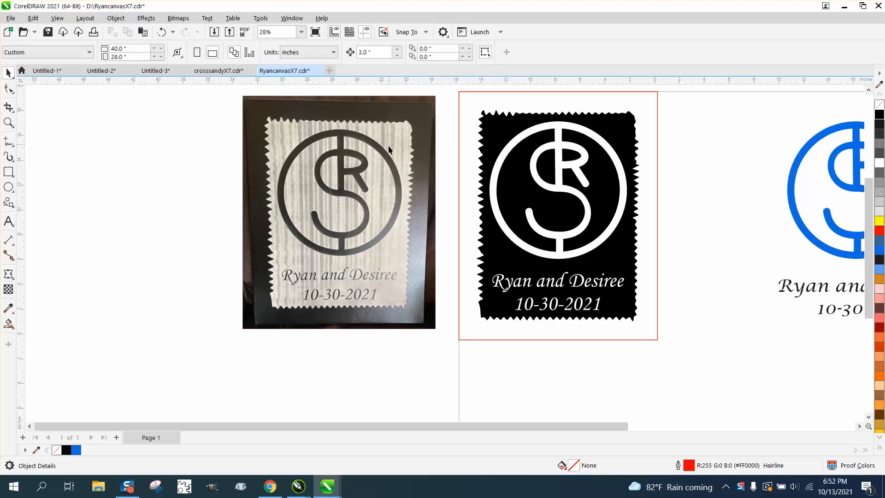
pyautogui.click(339, 211)
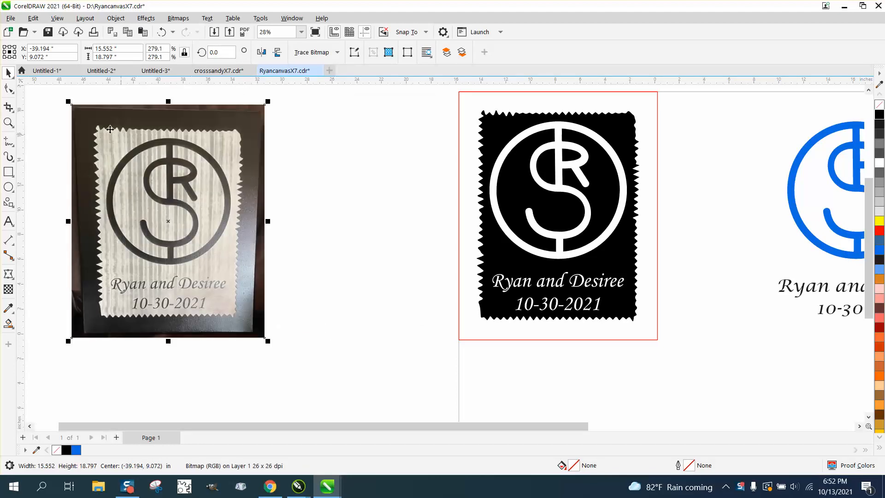
pyautogui.moveTo(217, 188)
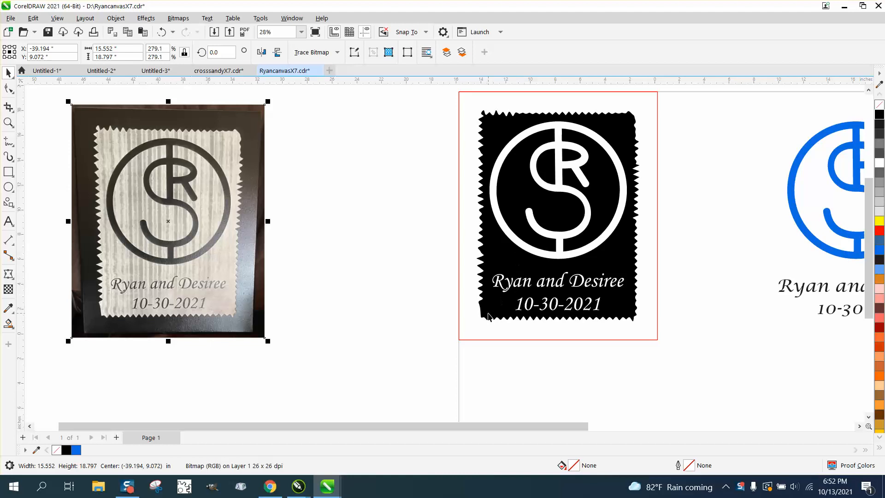
pyautogui.moveTo(492, 295)
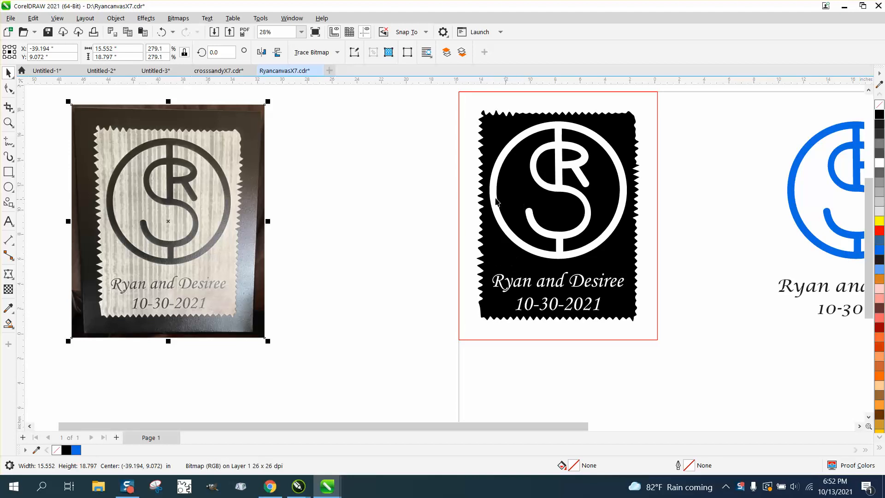
pyautogui.moveTo(647, 336)
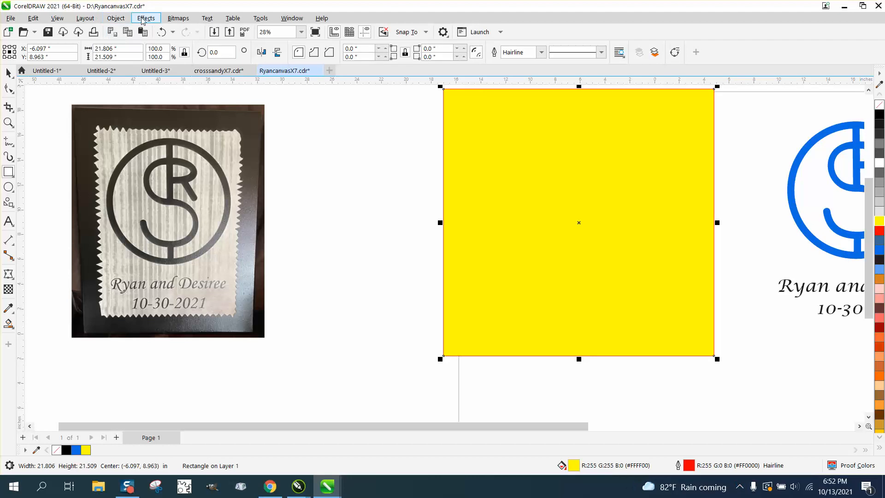
pyautogui.click(115, 18)
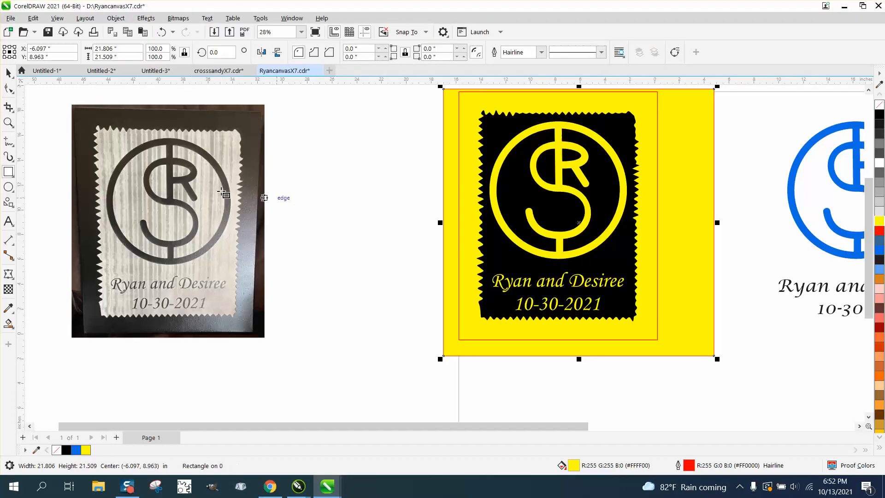
pyautogui.moveTo(266, 194)
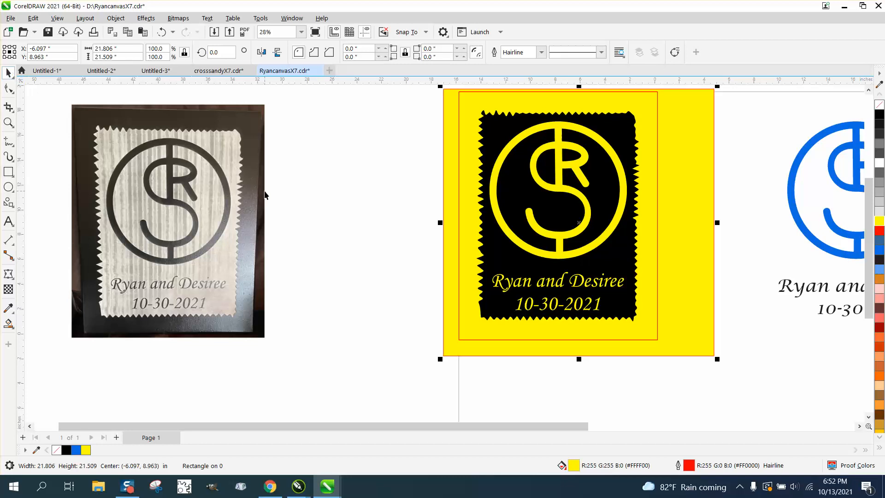
pyautogui.moveTo(219, 263)
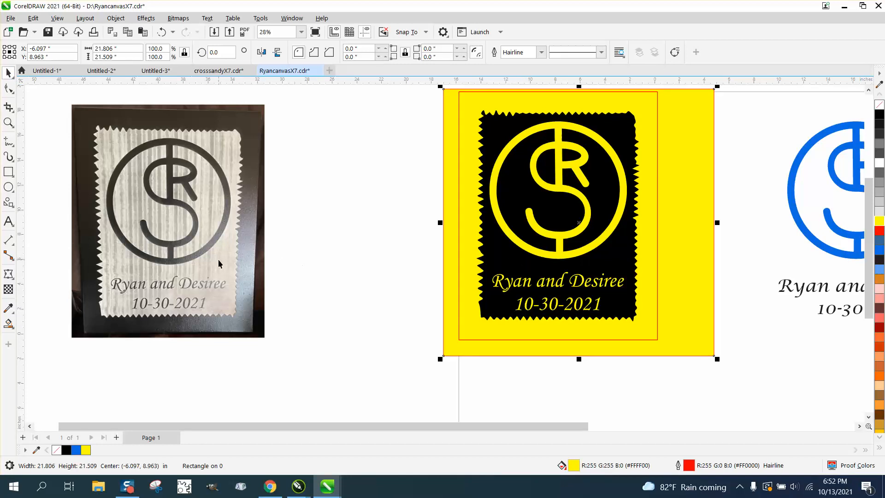
pyautogui.click(9, 123)
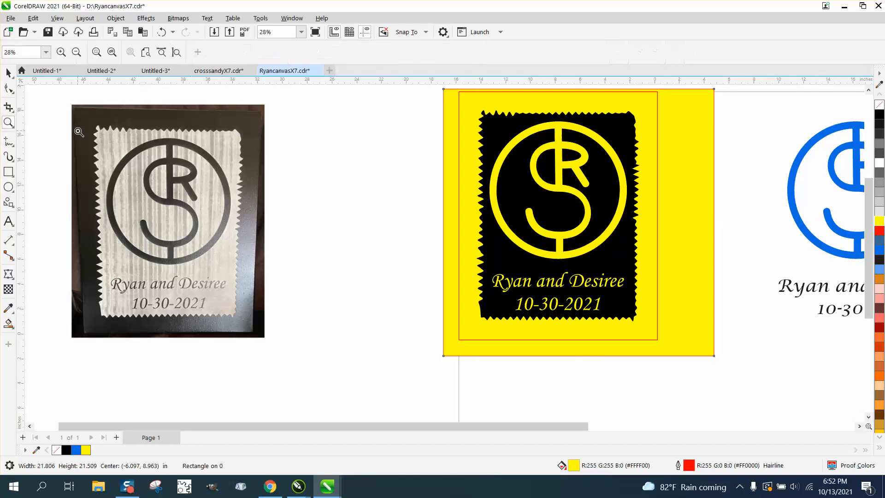
# - Draw a rectangle on the page and size it to 16 x 20 inches
pyautogui.click(80, 131)
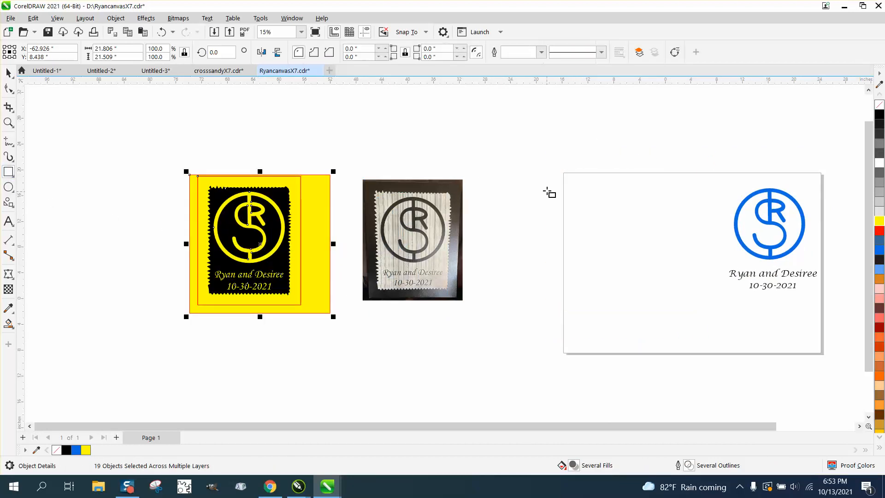
pyautogui.moveTo(544, 184); pyautogui.dragTo(648, 329)
pyautogui.write('16')
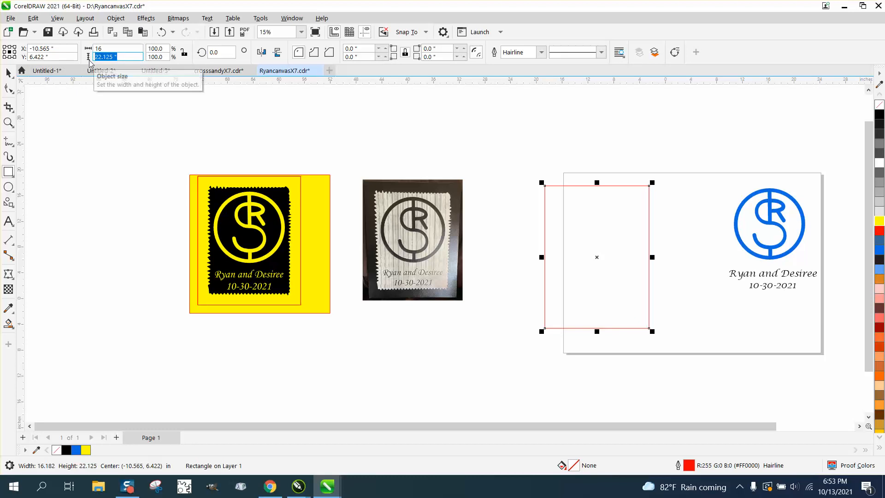
pyautogui.write('20.0')
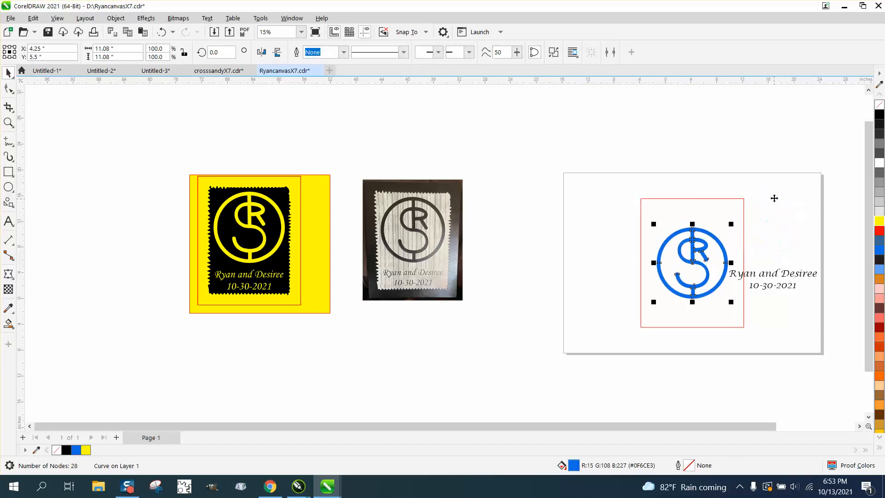
# - Move the names and date aside and position the SR monogram inside the canvas rectangle
pyautogui.moveTo(770, 279); pyautogui.dragTo(763, 356)
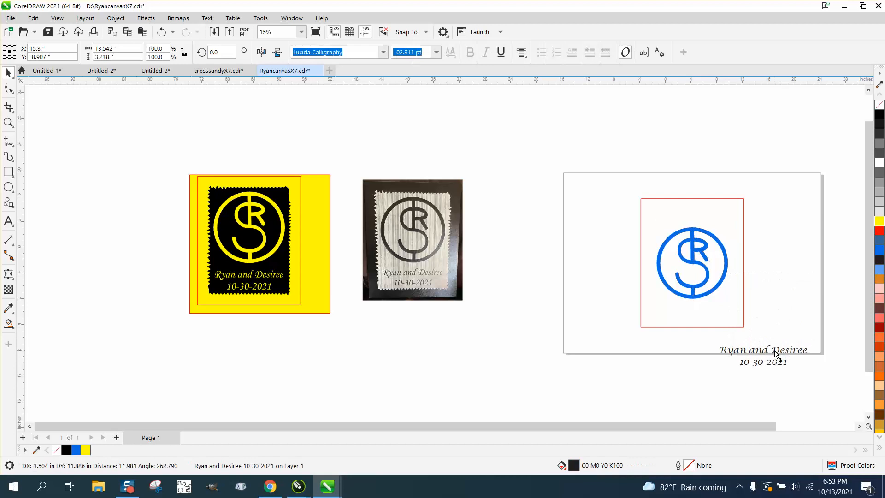
pyautogui.click(692, 262)
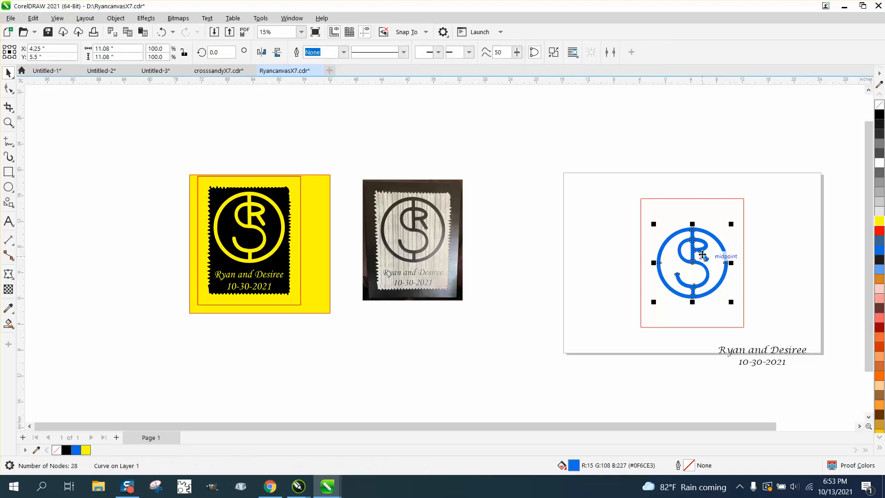
pyautogui.moveTo(703, 255); pyautogui.dragTo(694, 237)
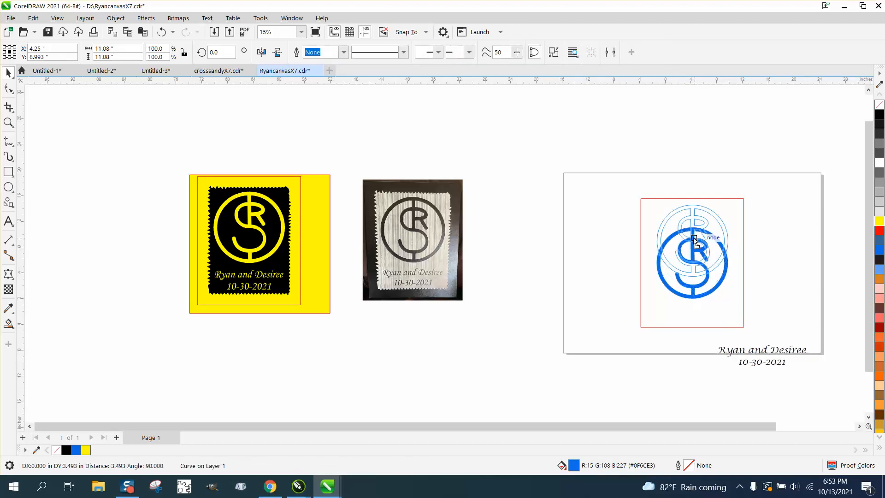
pyautogui.moveTo(694, 237); pyautogui.dragTo(694, 245)
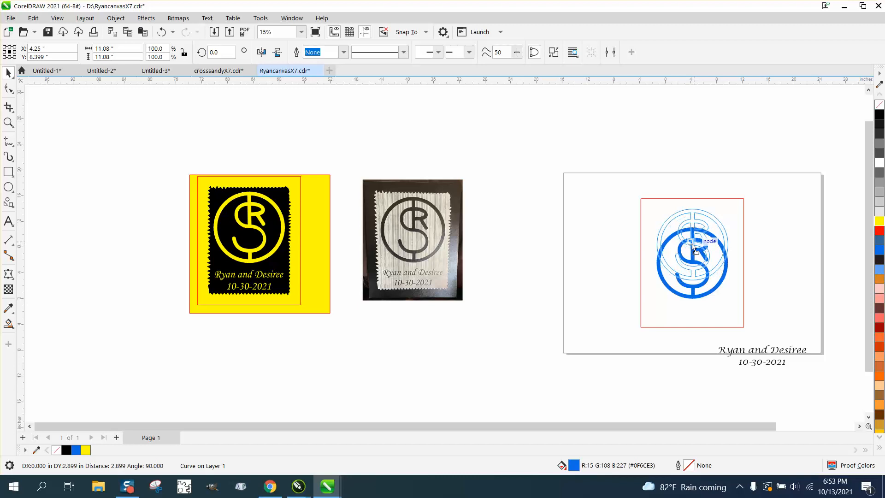
# - Place the names and date beneath the monogram and shrink them to fit
pyautogui.click(761, 349)
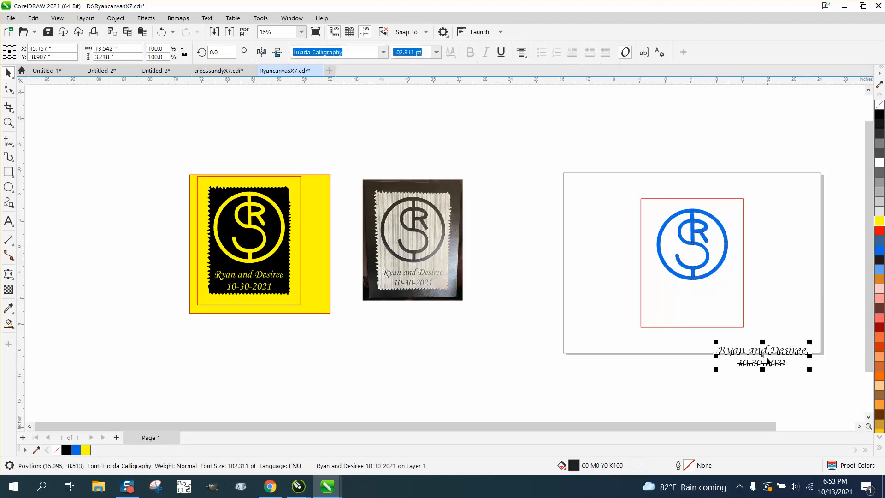
pyautogui.moveTo(762, 354); pyautogui.dragTo(696, 354)
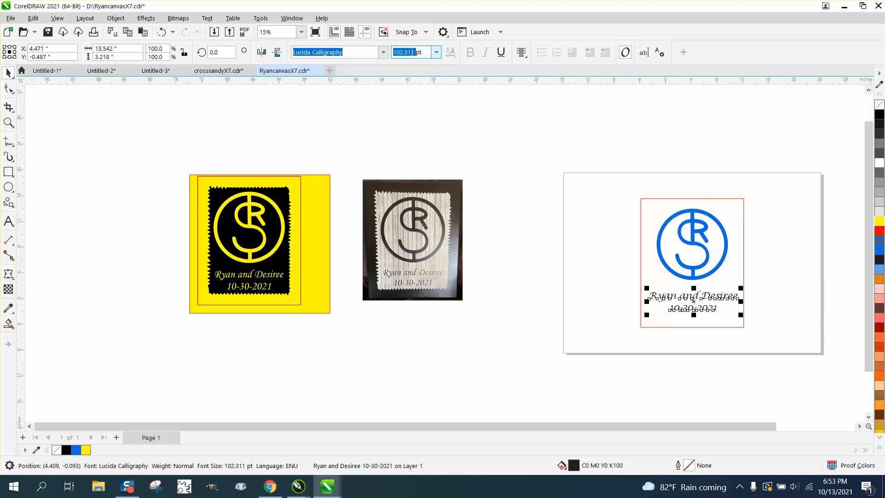
pyautogui.moveTo(412, 52)
pyautogui.write('95')
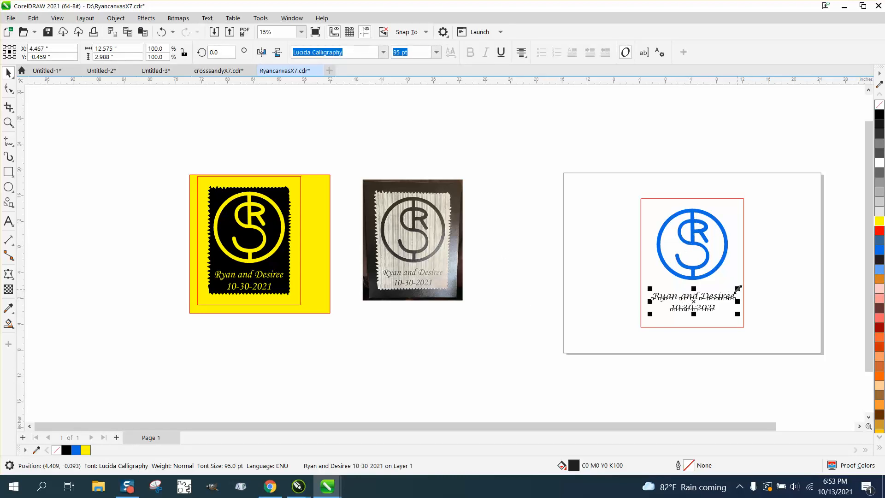
pyautogui.moveTo(739, 288); pyautogui.dragTo(728, 299)
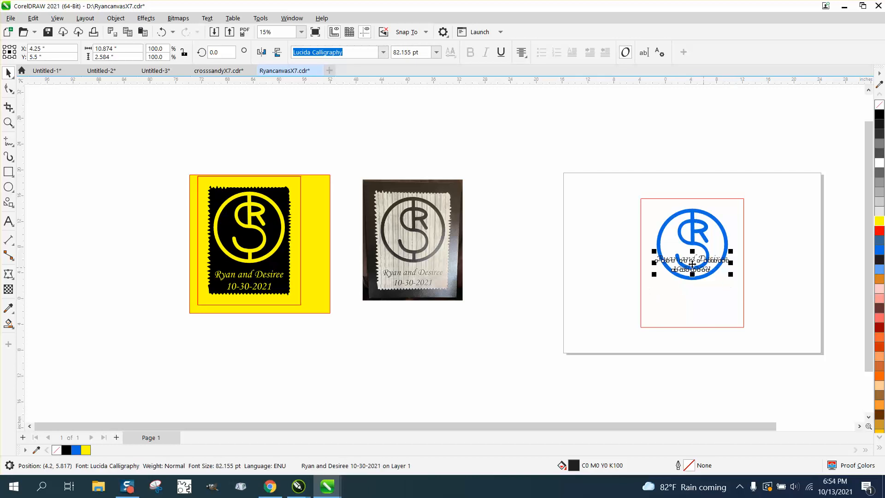
pyautogui.moveTo(691, 262); pyautogui.dragTo(691, 299)
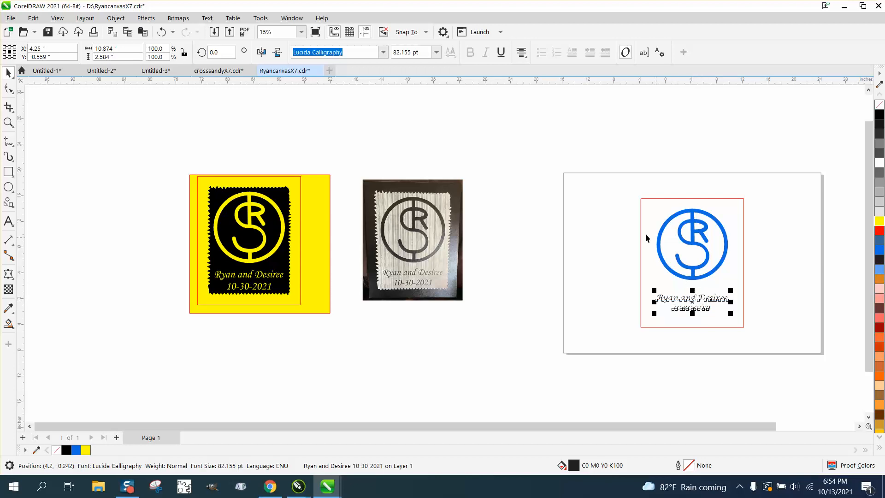
pyautogui.click(8, 122)
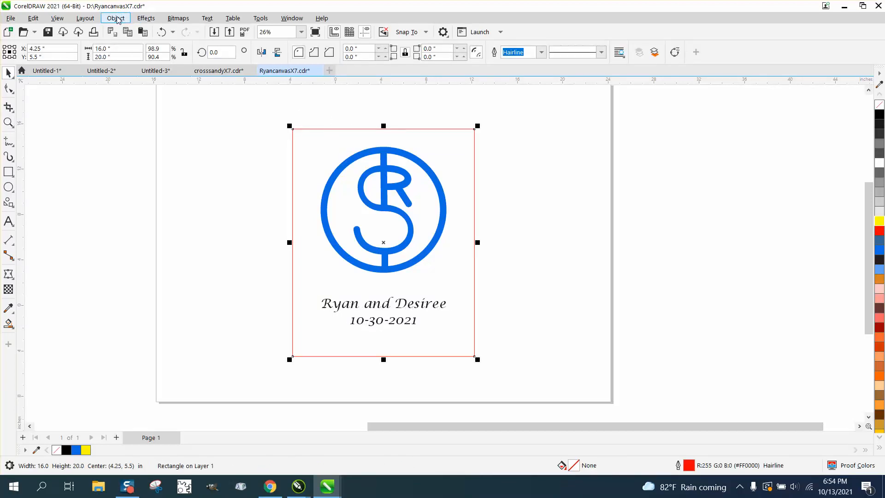
# - Apply an inside contour to the canvas rectangle with one step and a 1.5-inch offset
pyautogui.click(146, 18)
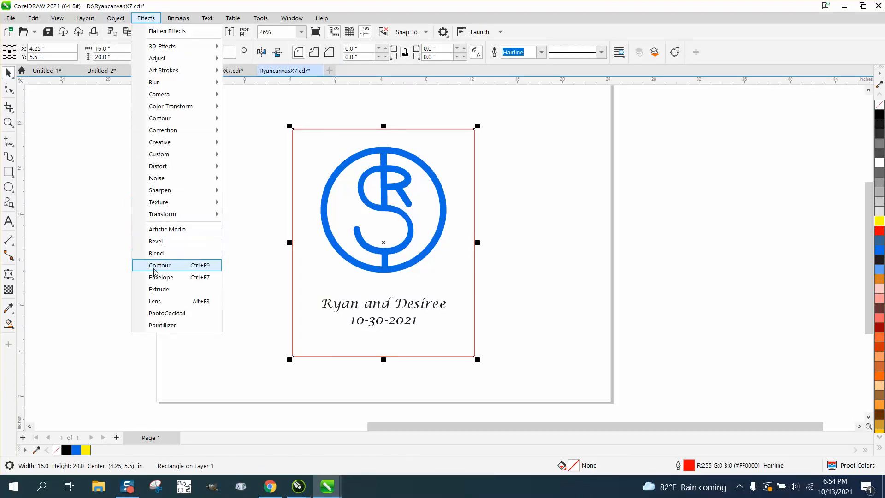
pyautogui.click(160, 265)
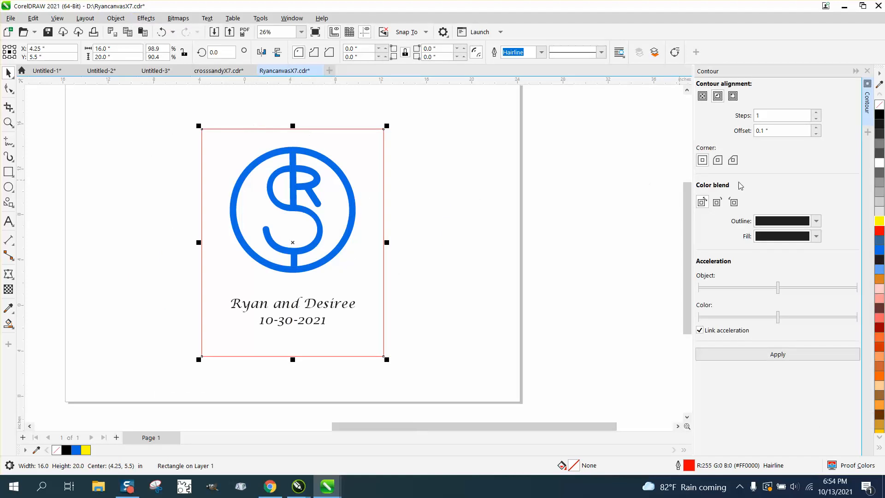
pyautogui.click(717, 96)
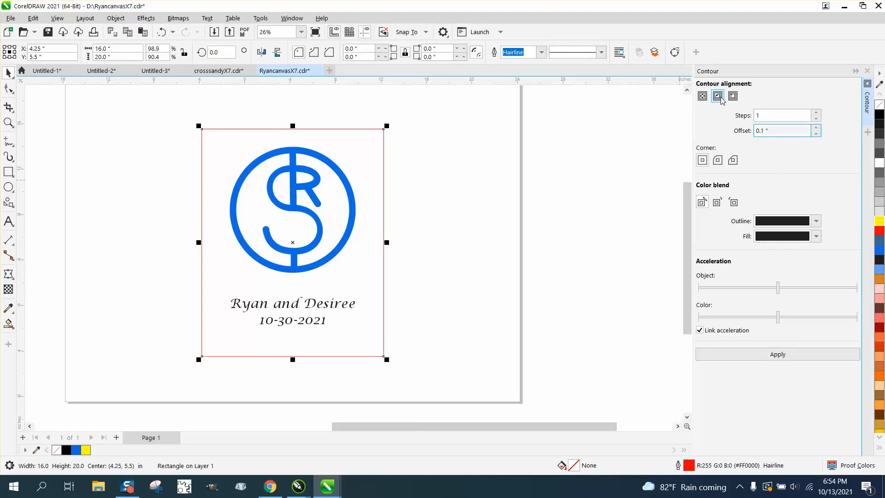
pyautogui.write('2')
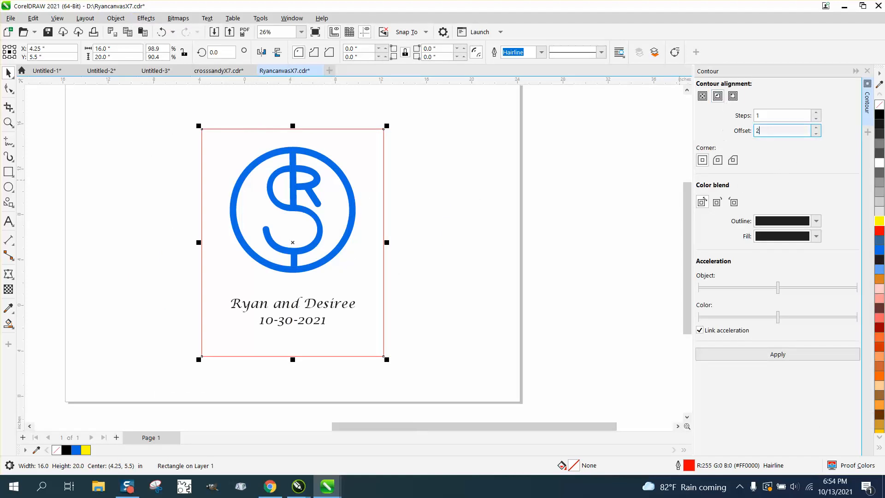
pyautogui.click(777, 353)
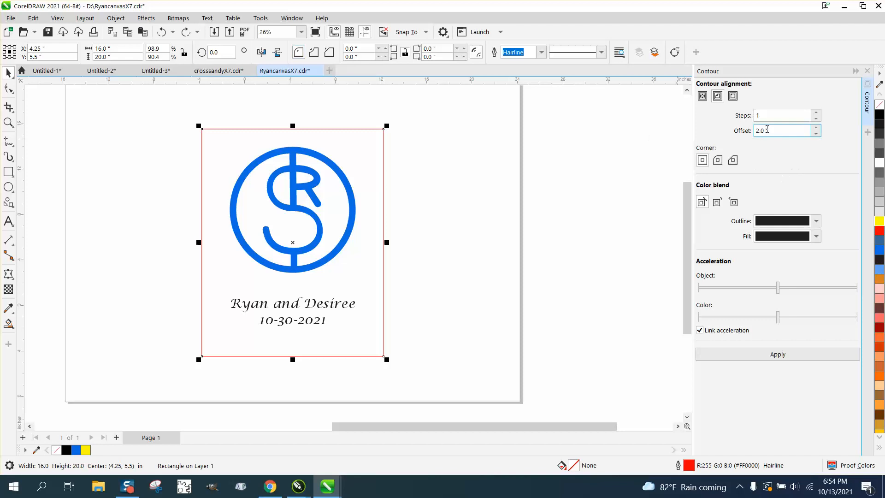
pyautogui.write('1.5 "')
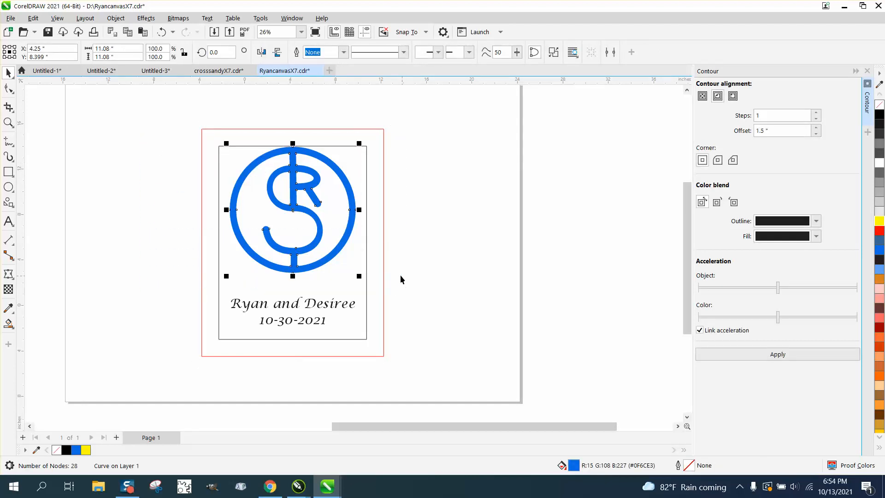
pyautogui.moveTo(361, 173)
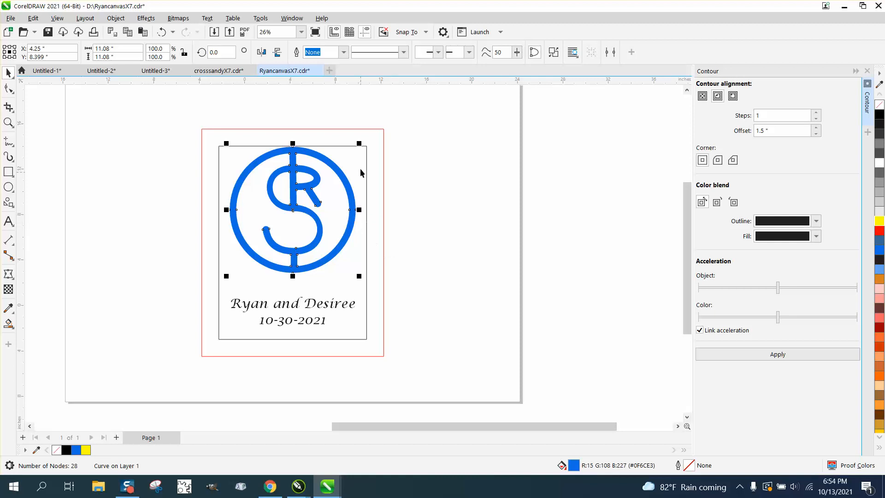
pyautogui.moveTo(359, 143); pyautogui.dragTo(354, 157)
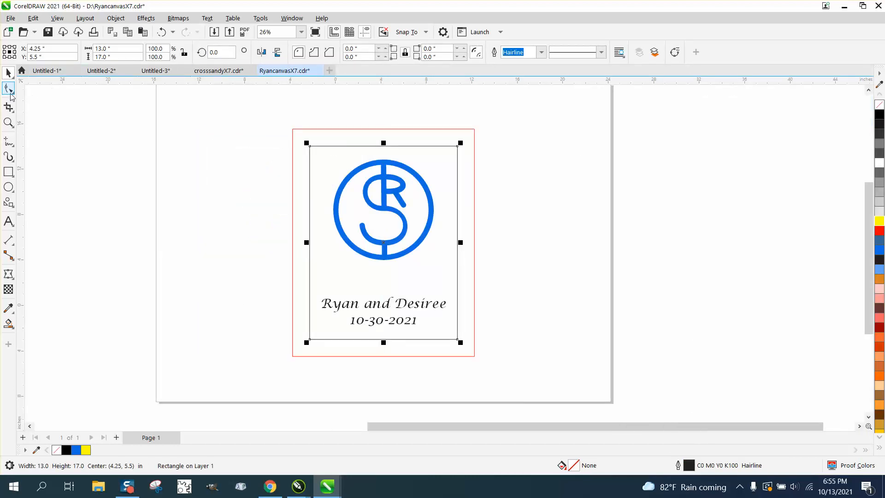
# - Choose the Roughen tool and set its nib size to 1
pyautogui.click(9, 89)
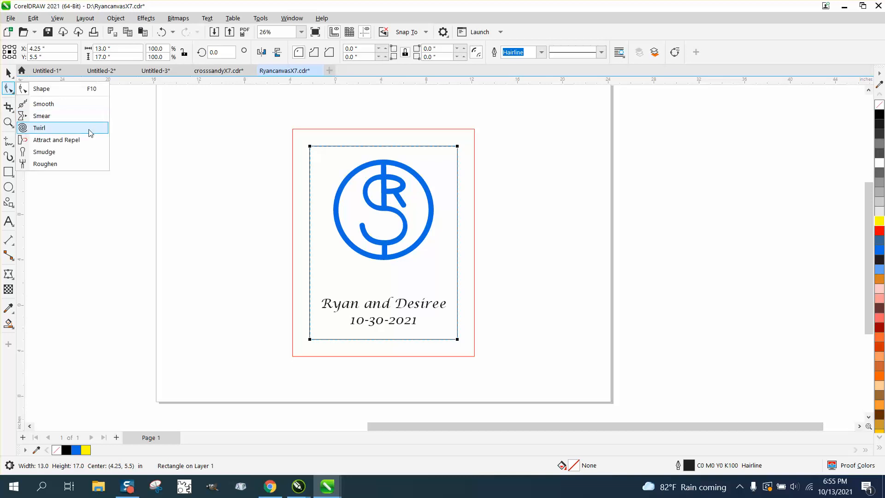
pyautogui.moveTo(53, 163)
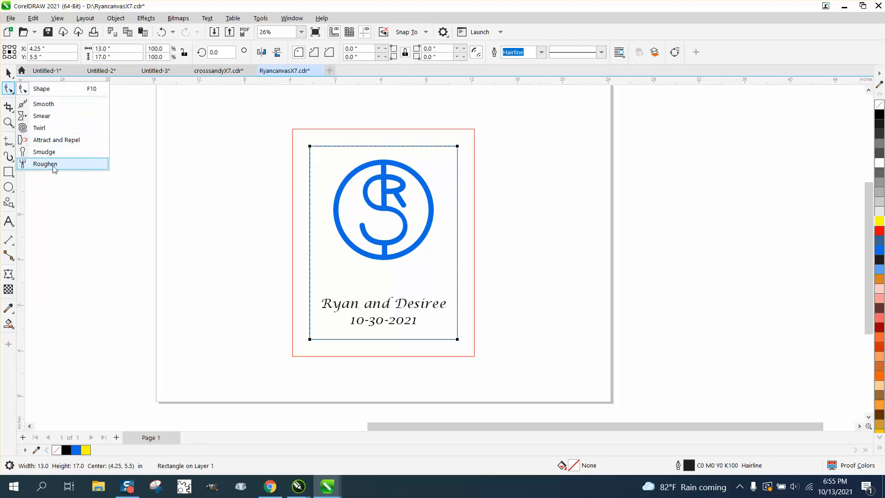
pyautogui.click(45, 163)
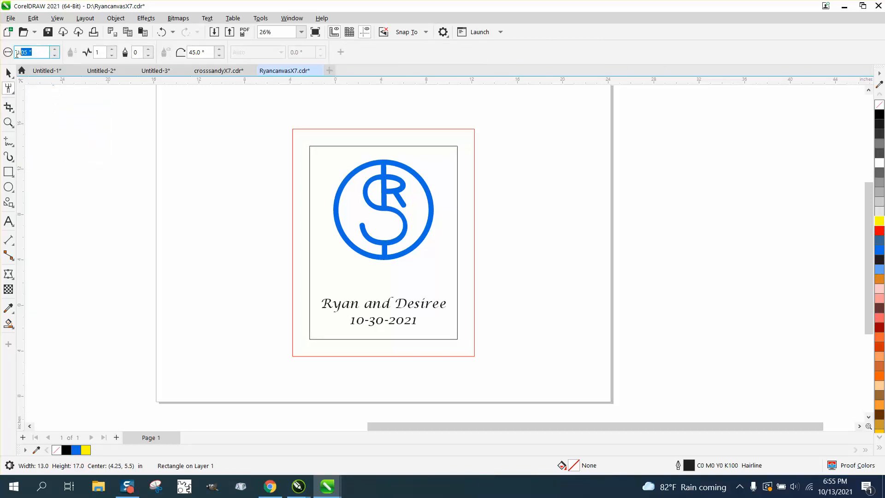
pyautogui.write('1')
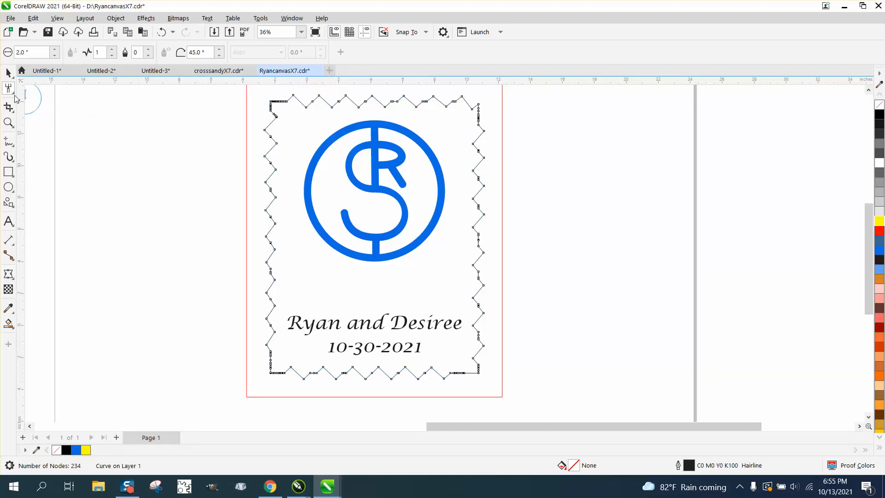
# - Pick the Smooth tool to round off the jagged frame's points
pyautogui.click(9, 89)
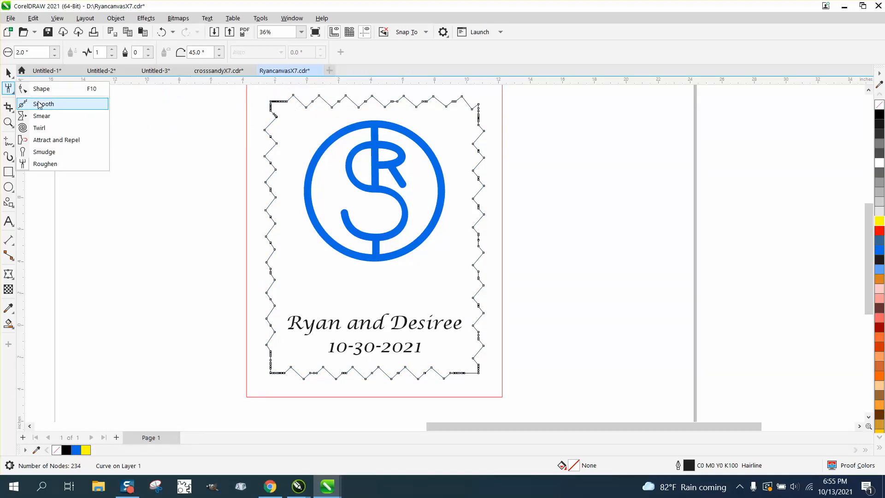
pyautogui.click(43, 104)
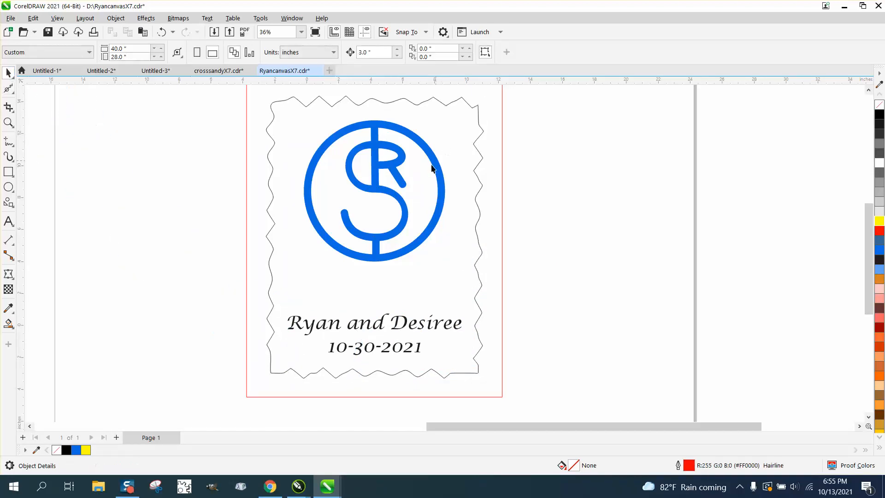
pyautogui.moveTo(88, 301)
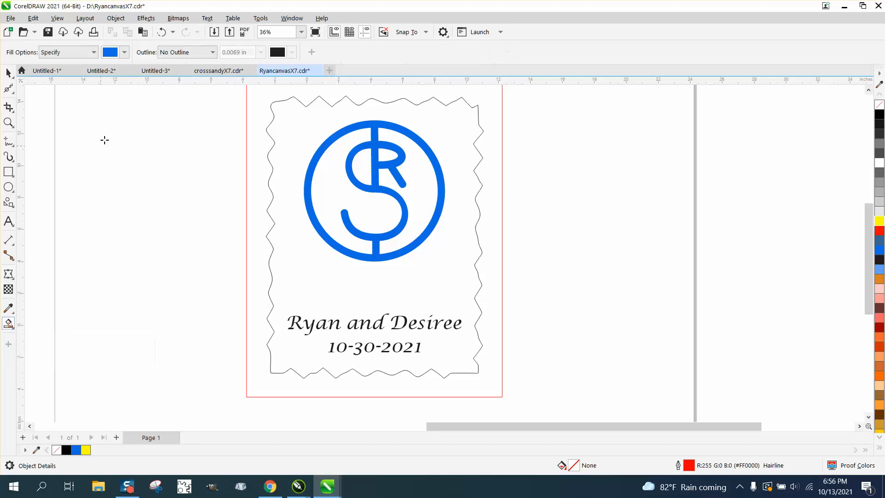
pyautogui.click(123, 52)
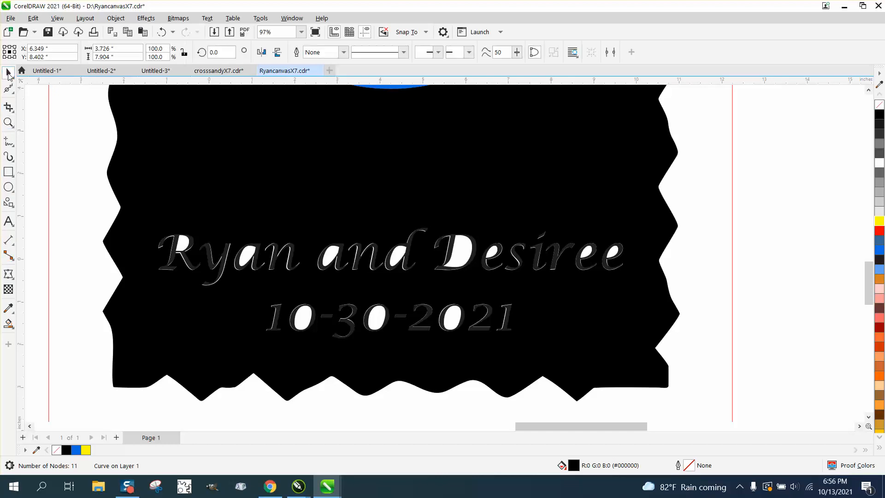
pyautogui.click(161, 32)
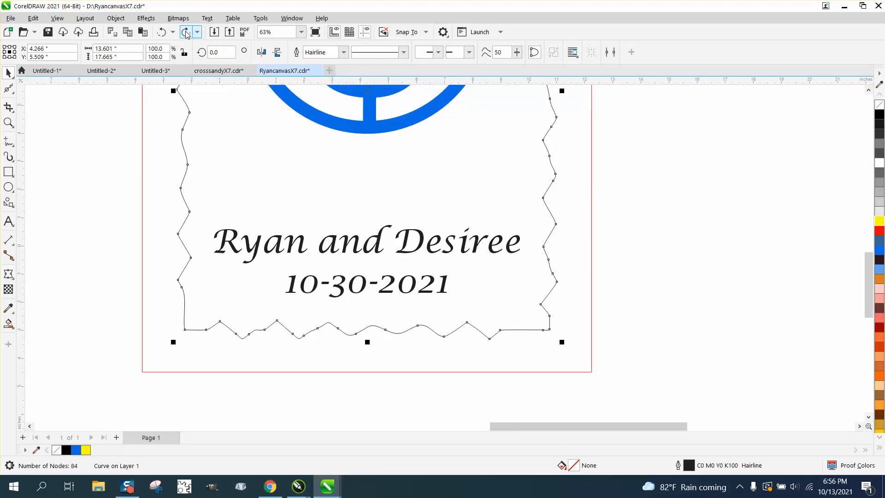
# - Undo the last change, select the text and 16x20 rectangle, and pick Smart Fill
pyautogui.click(9, 88)
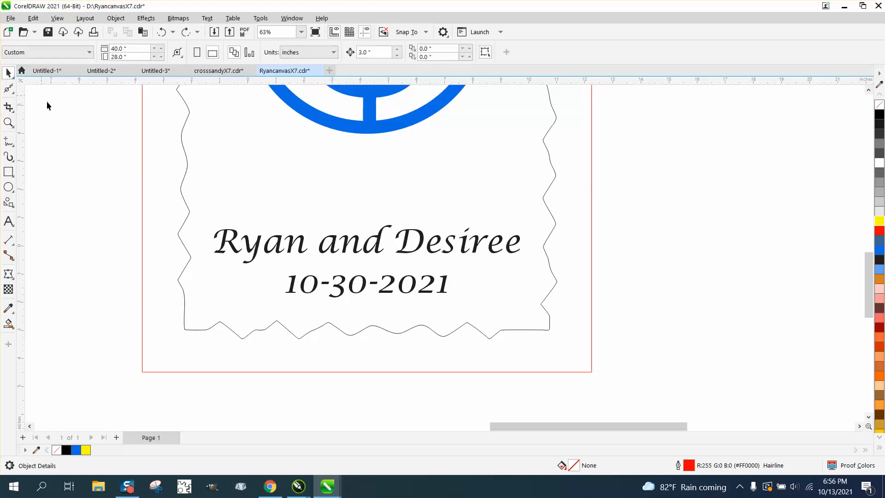
pyautogui.click(366, 241)
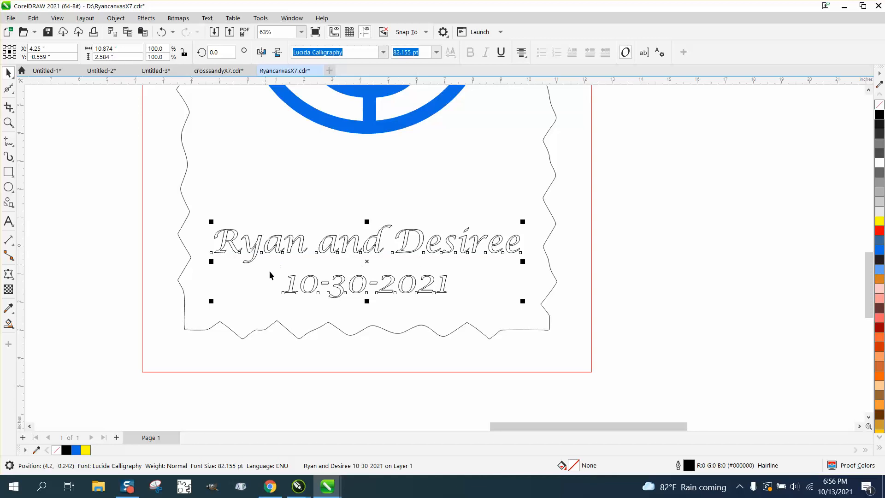
pyautogui.moveTo(270, 185)
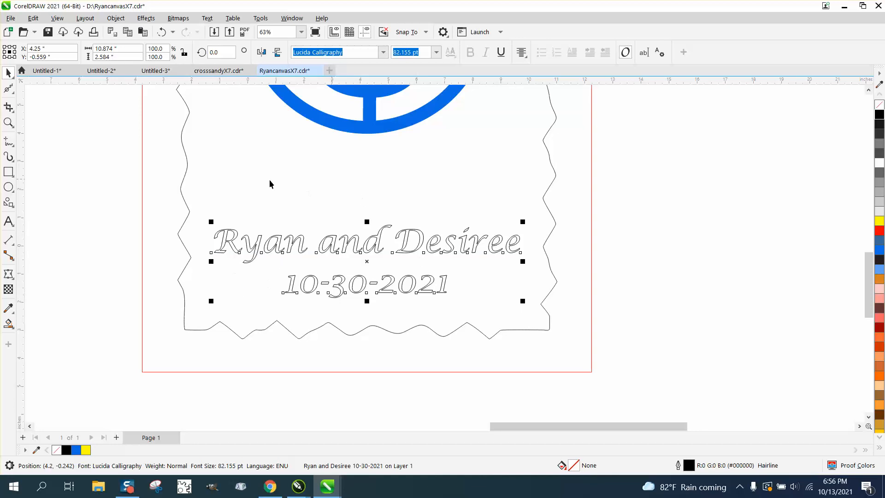
pyautogui.click(8, 323)
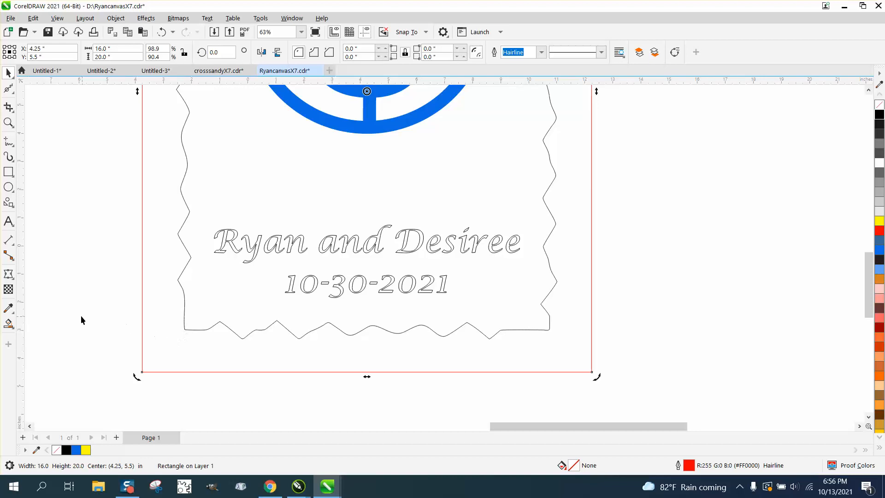
pyautogui.click(9, 323)
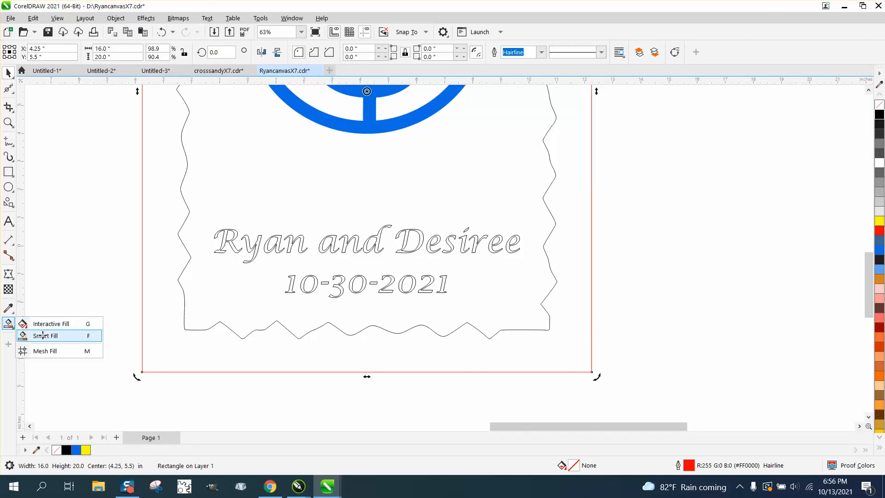
pyautogui.click(46, 336)
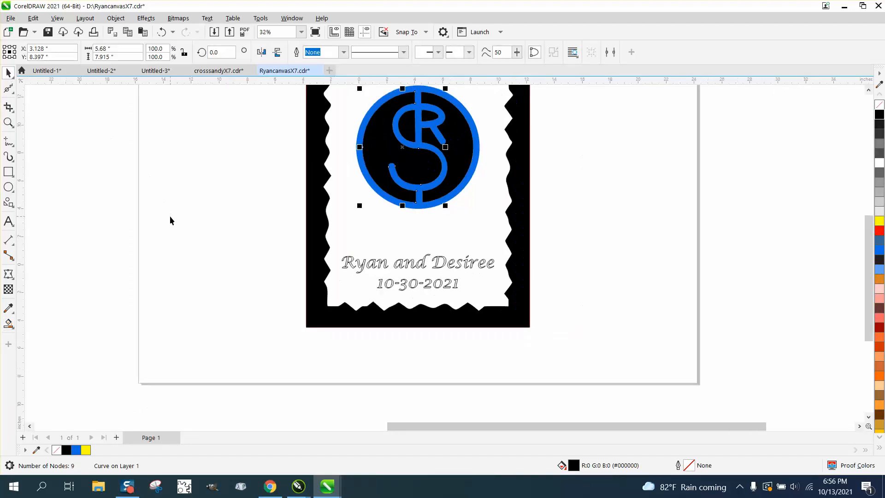
# - Scroll the view over the black wavy-edged panel design
pyautogui.scroll(-3)
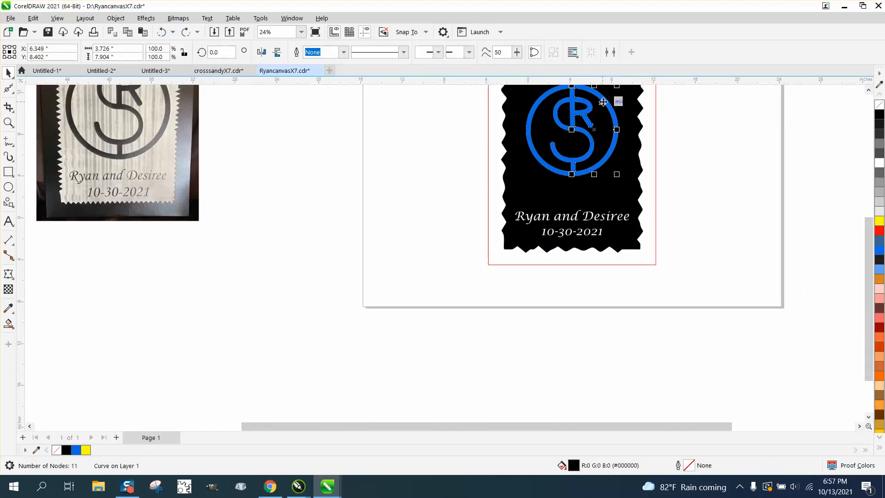
pyautogui.moveTo(626, 123)
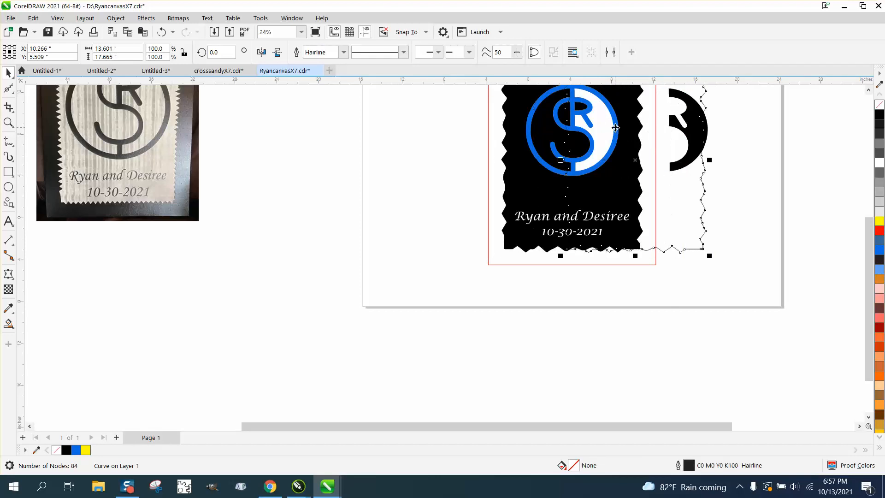
# - Check measurements in Calculator, then move the 16x20 canvas rectangle off to the right
pyautogui.click(356, 485)
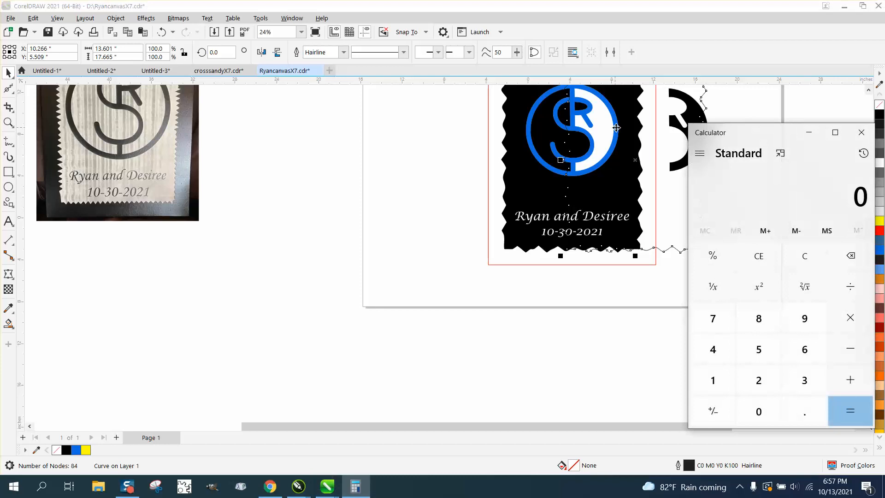
pyautogui.click(861, 132)
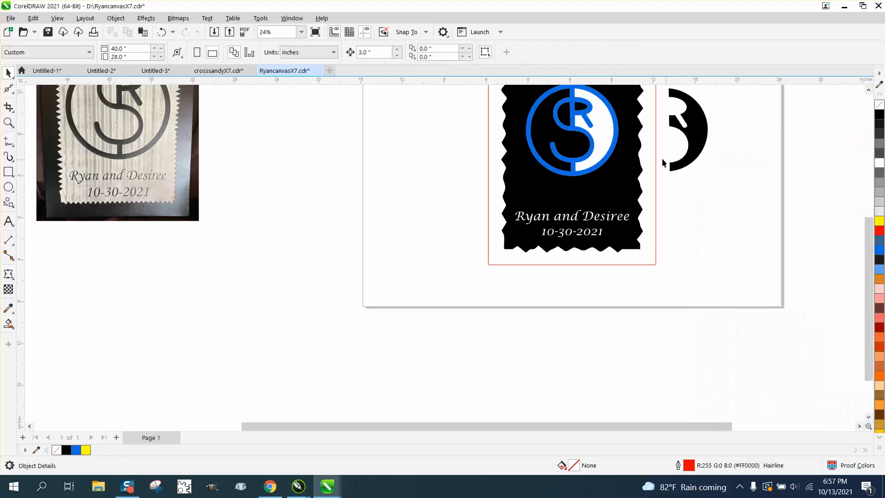
pyautogui.click(570, 169)
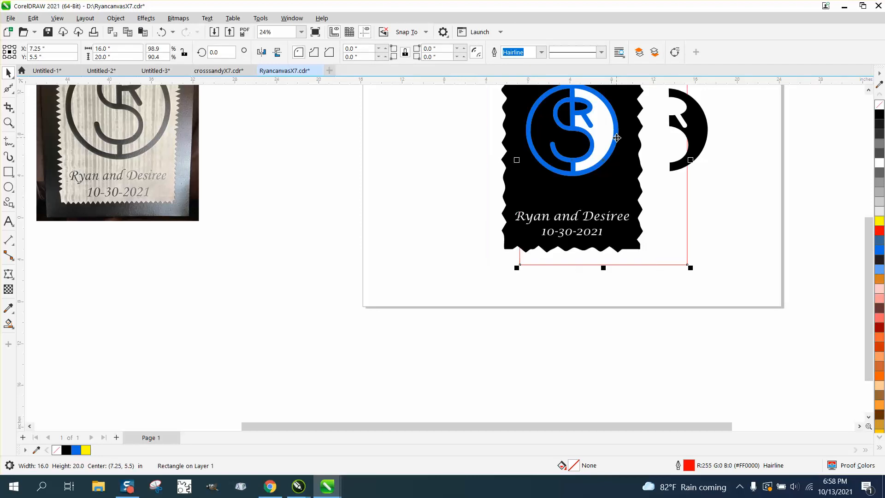
pyautogui.moveTo(603, 267); pyautogui.dragTo(759, 267)
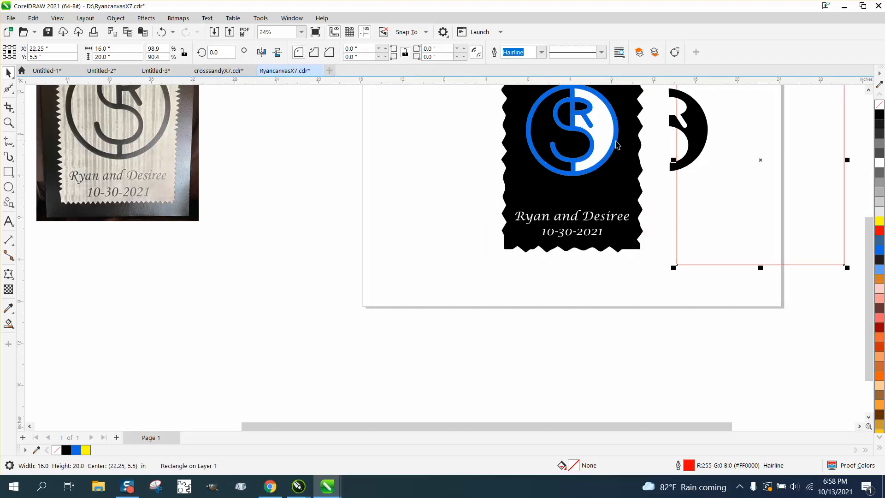
pyautogui.click(571, 127)
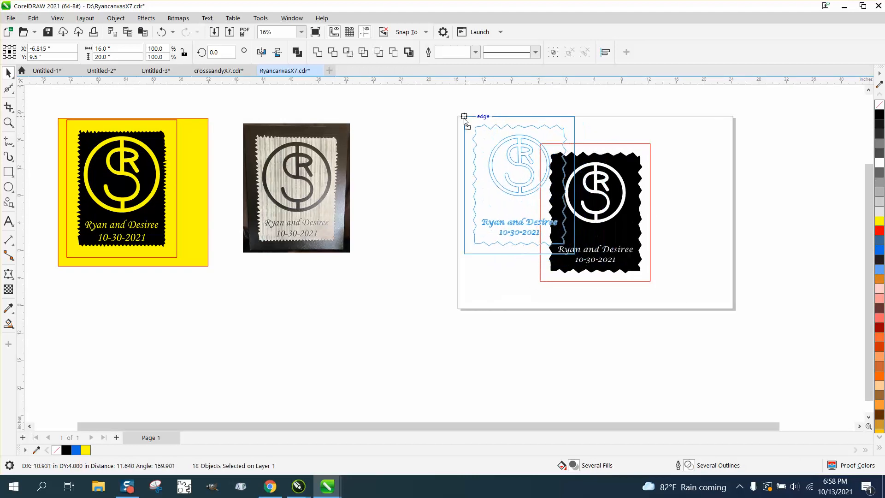
# - Snap the whole design to the page's top-left corner and select the canvas rectangle
pyautogui.moveTo(593, 211); pyautogui.dragTo(512, 185)
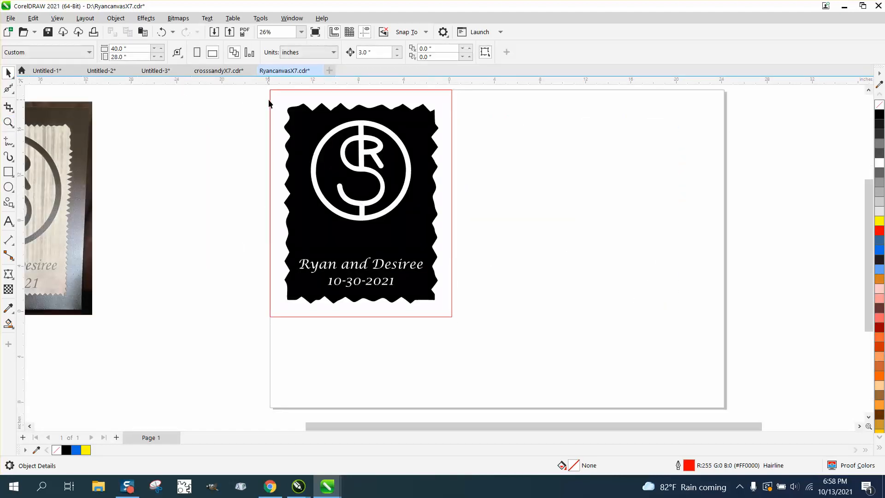
pyautogui.click(360, 203)
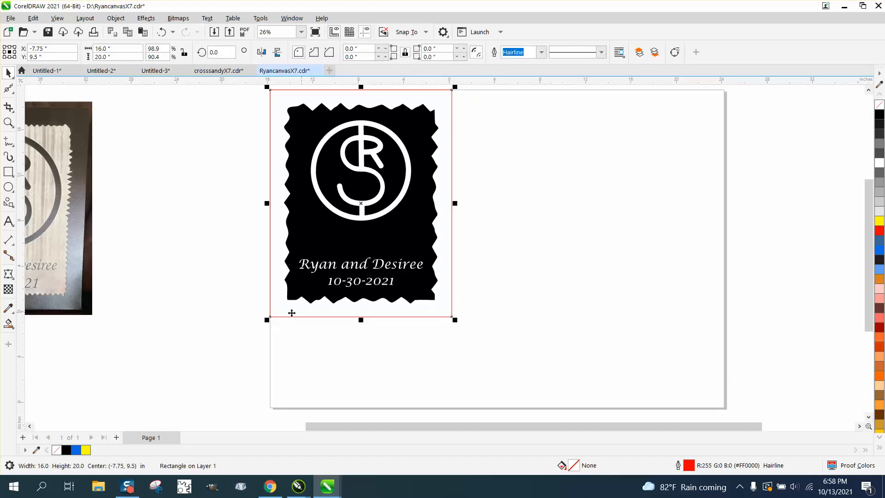
pyautogui.moveTo(73, 253)
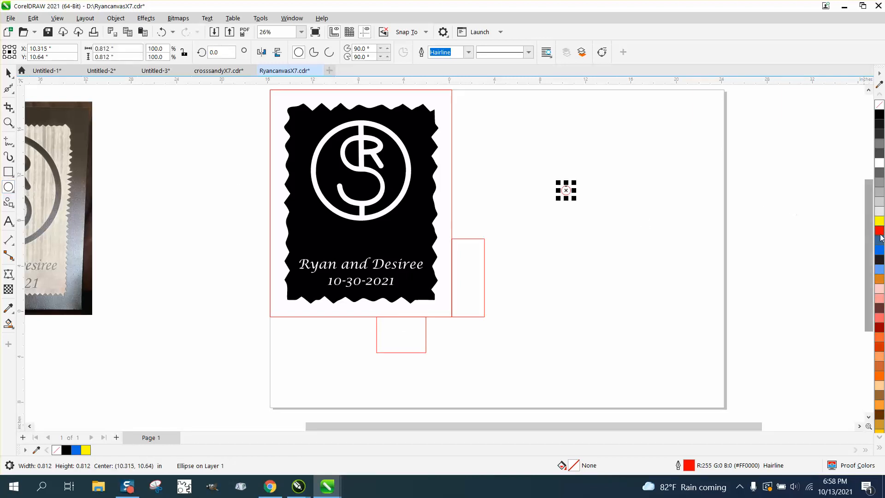
# - Fill the small circle red and drag it onto the guide rectangle corners
pyautogui.click(878, 231)
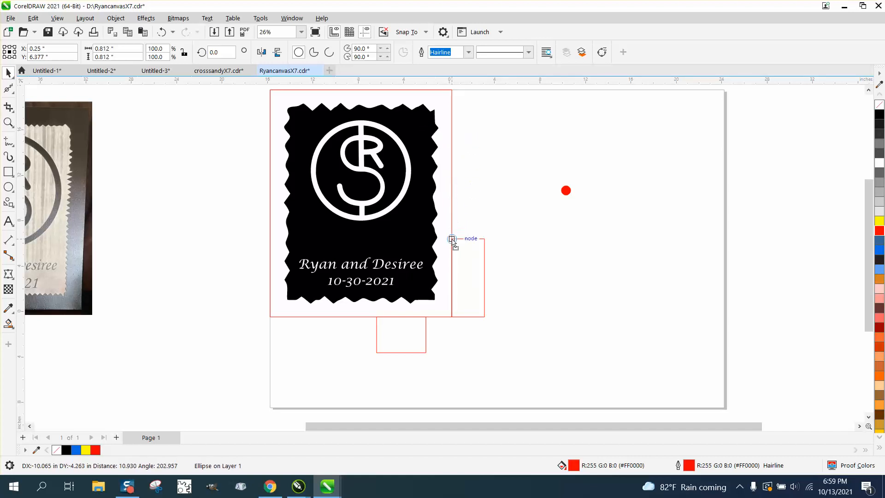
pyautogui.moveTo(452, 238); pyautogui.dragTo(454, 311)
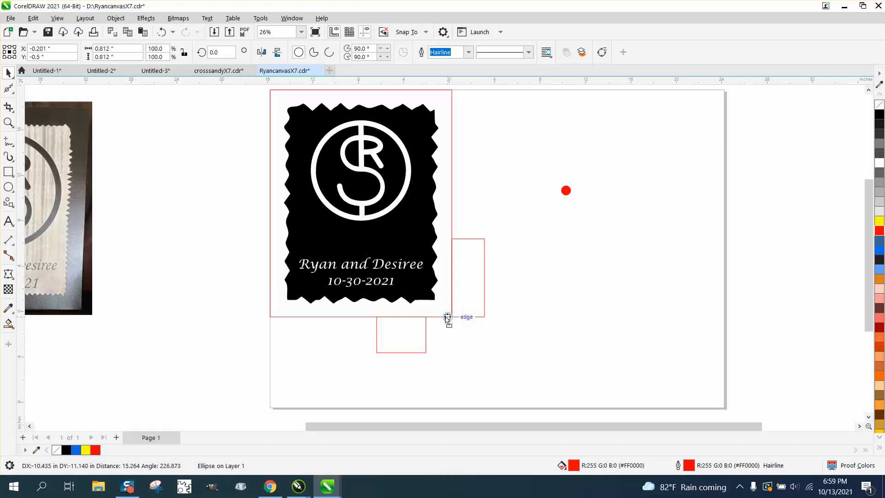
pyautogui.moveTo(448, 316); pyautogui.dragTo(298, 317)
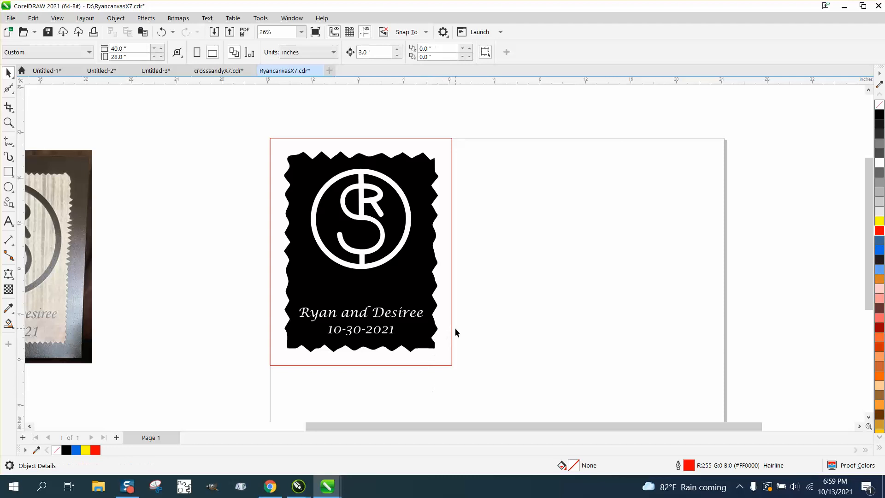
pyautogui.click(9, 123)
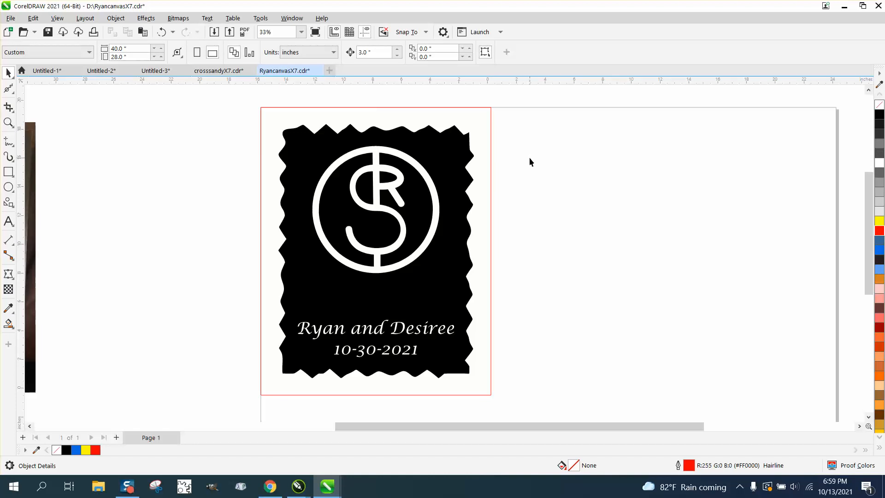
pyautogui.moveTo(533, 171)
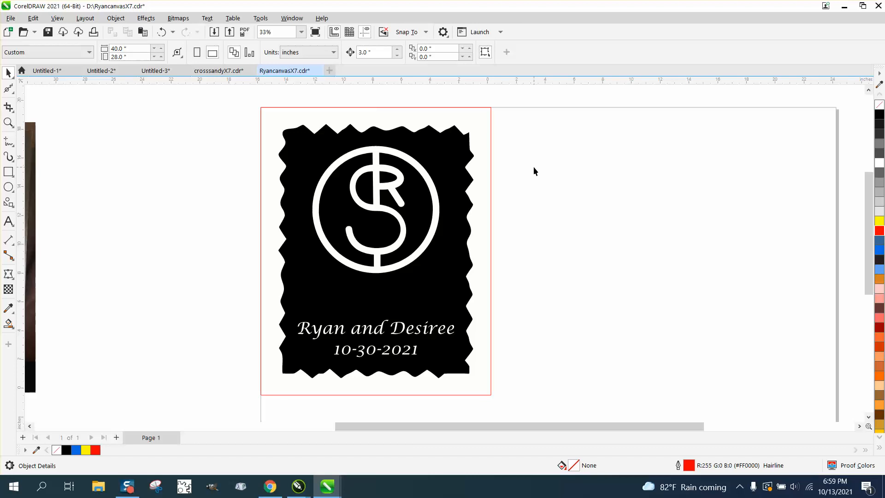
pyautogui.moveTo(540, 177)
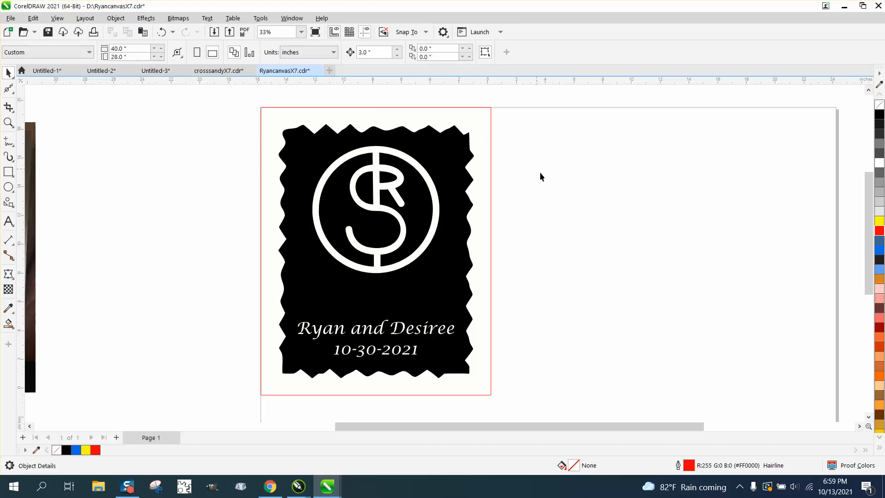